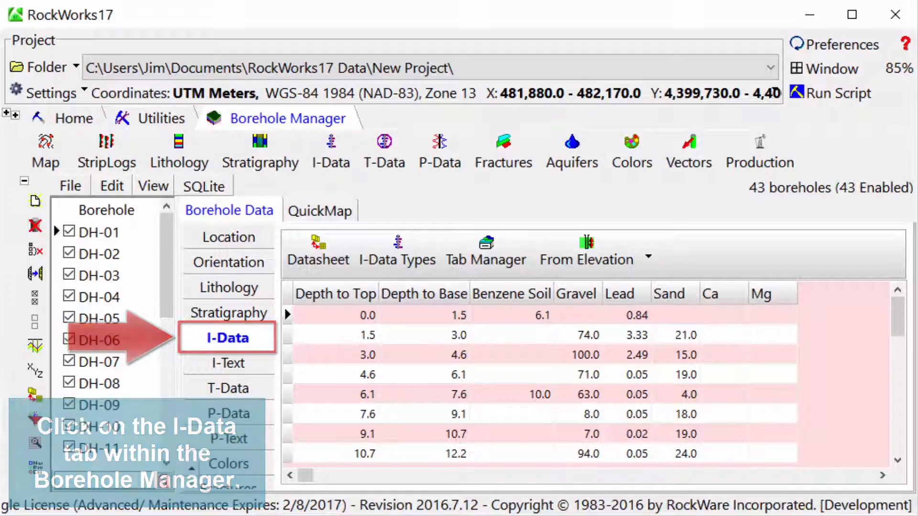
Step: Show the boreholes' I-Data table of depth intervals and measured values
left_click(227, 337)
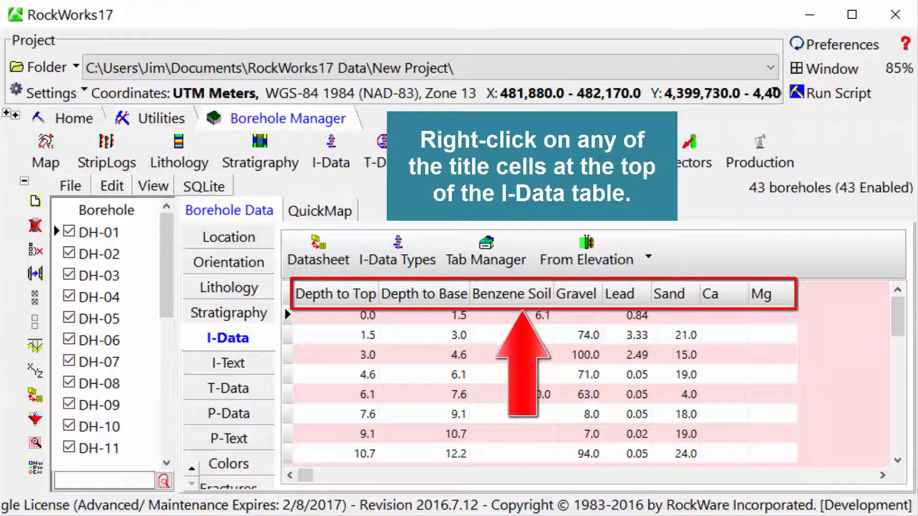
Step: Bring up the Interval (I-Data) Columns dialog listing the six defined columns
right_click(510, 294)
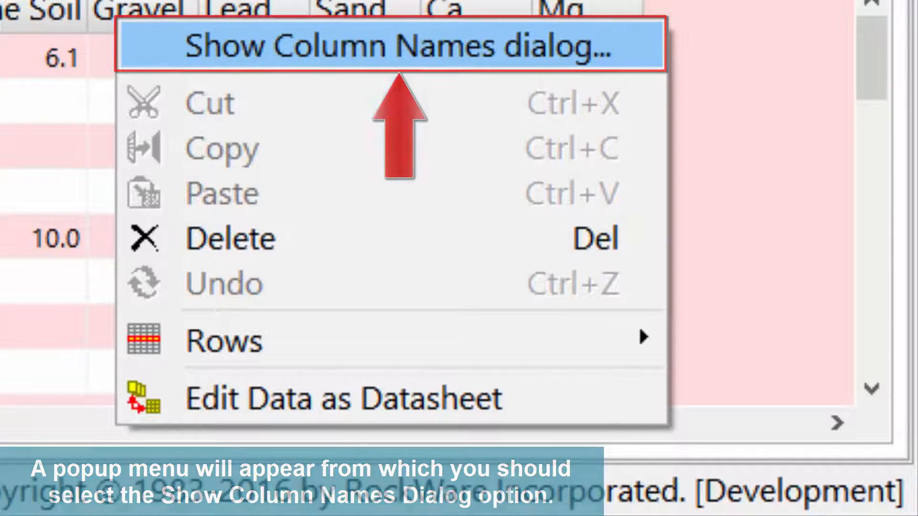
left_click(387, 46)
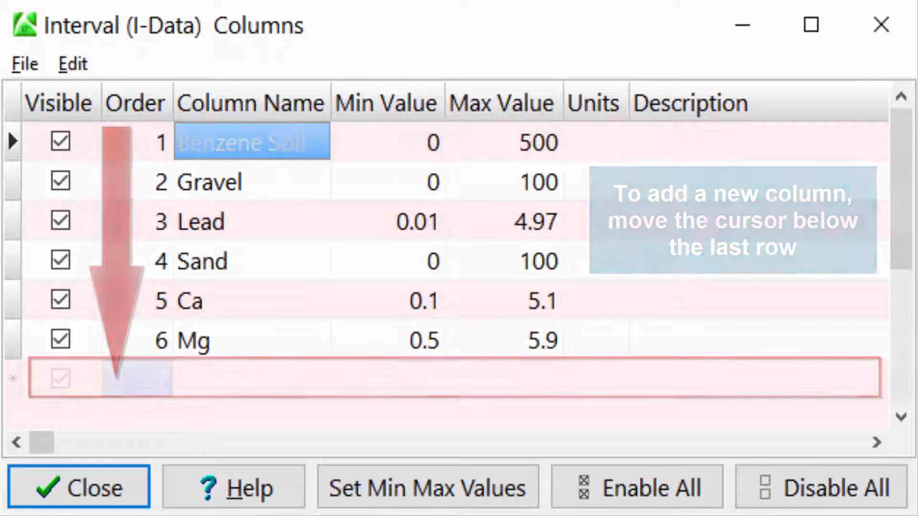
Step: Define a seventh column U, 0–10000 ppm, described as Unobtainium, and return to the table
left_click(138, 377)
type("ppm")
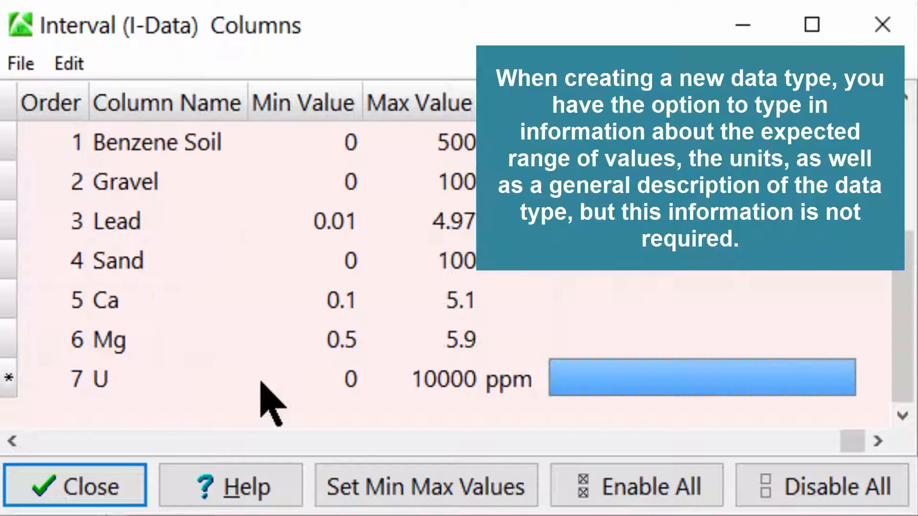
type("Un")
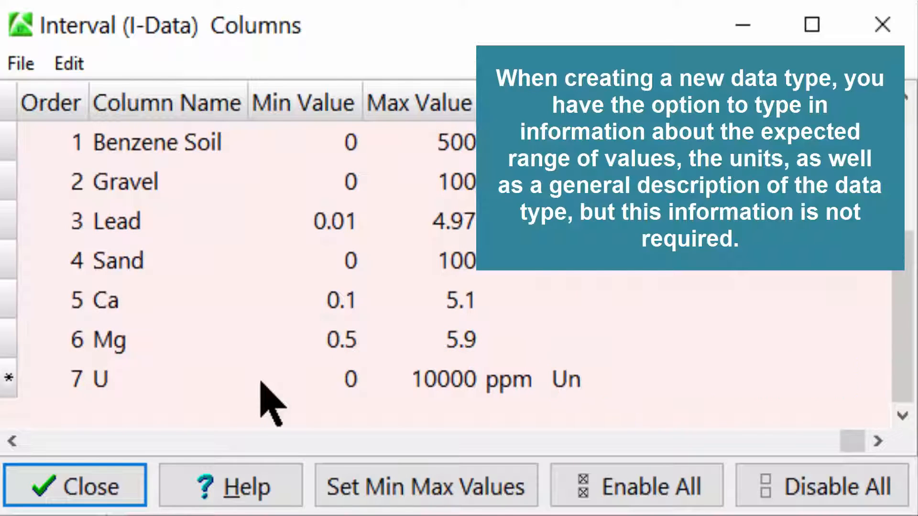
type("obtain")
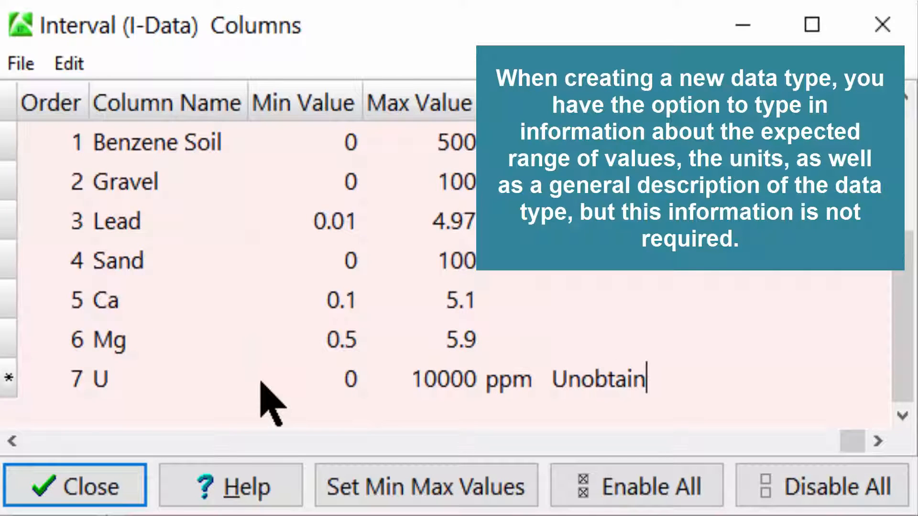
type("ium")
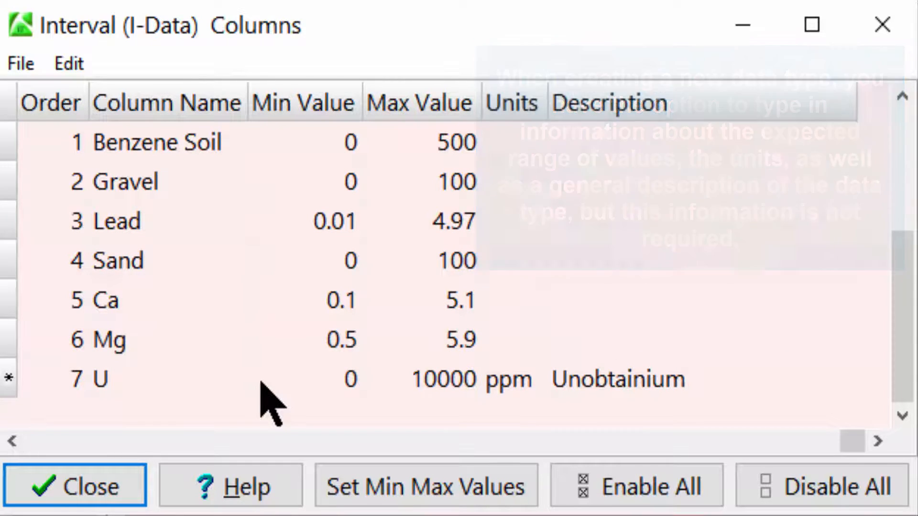
left_click(75, 485)
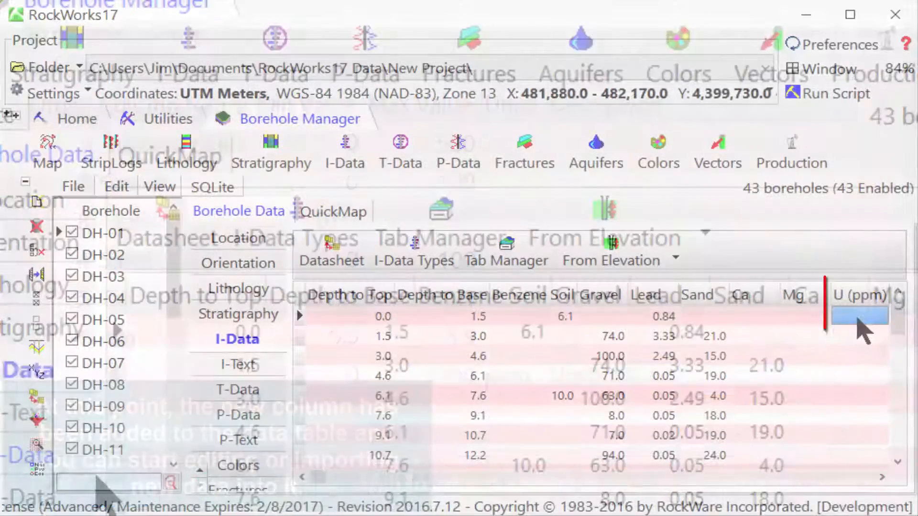